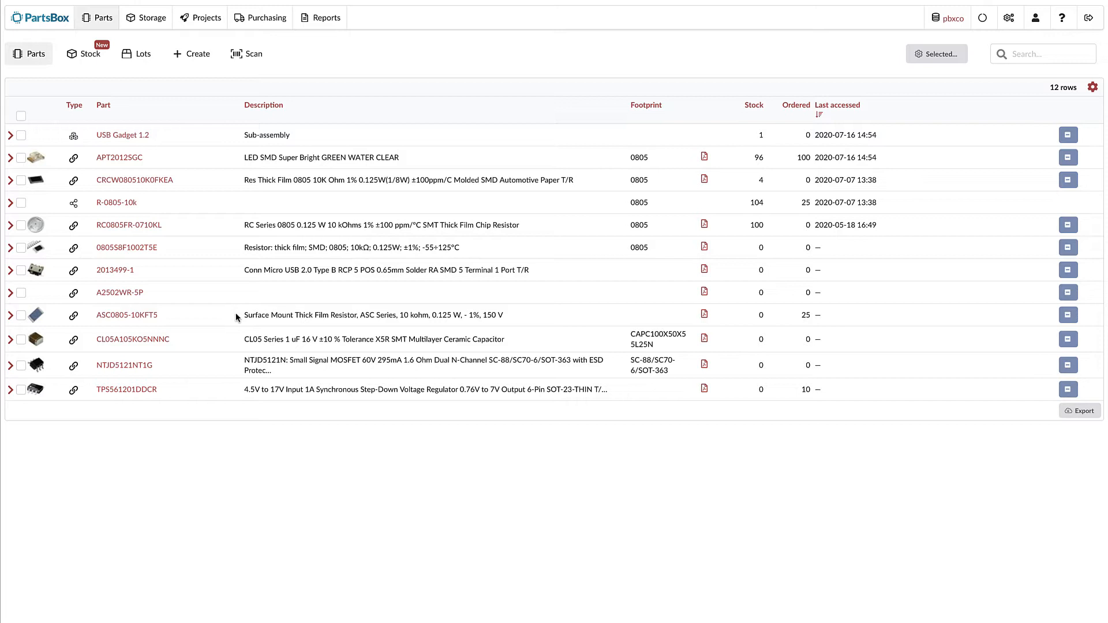
pyautogui.moveTo(95, 205)
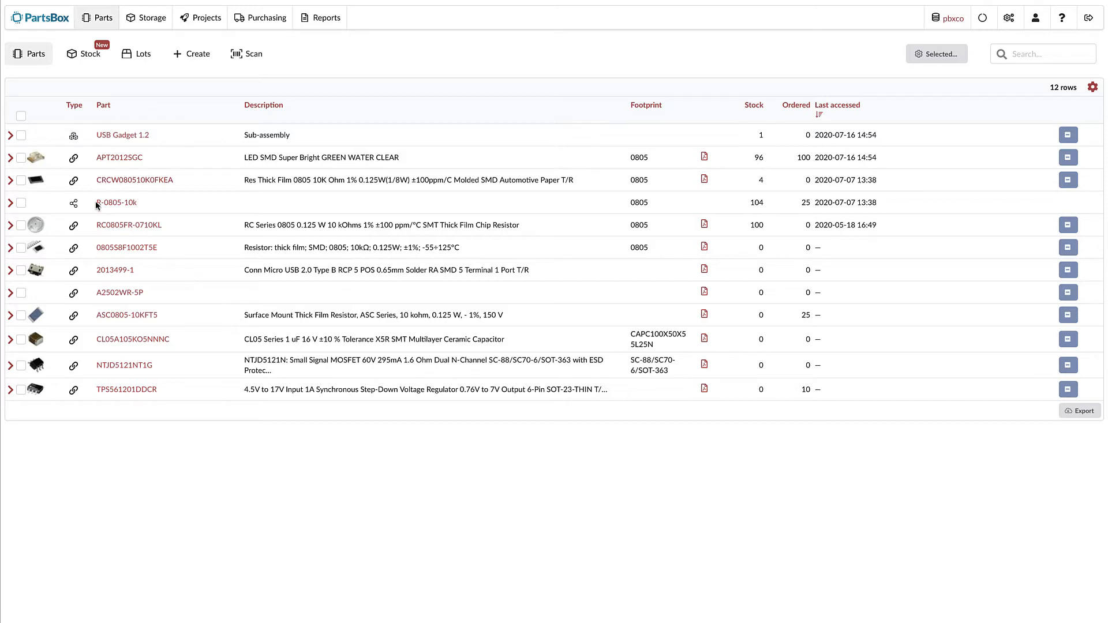
# Expand the USB Gadget 1.2 sub-assembly part's details in the parts list.
pyautogui.click(10, 135)
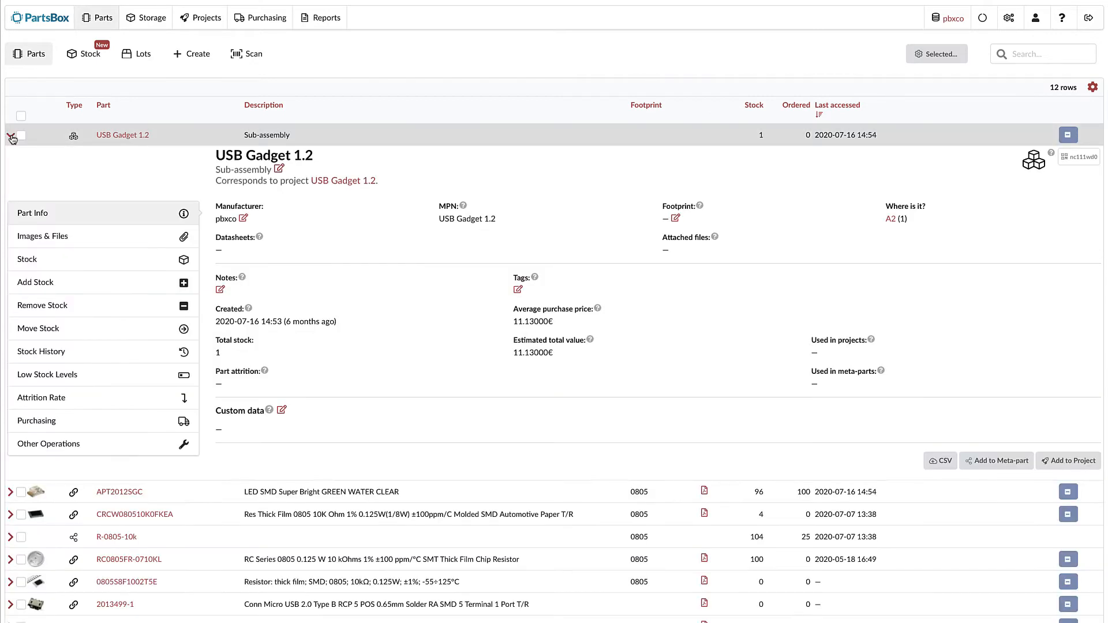
pyautogui.moveTo(167, 182)
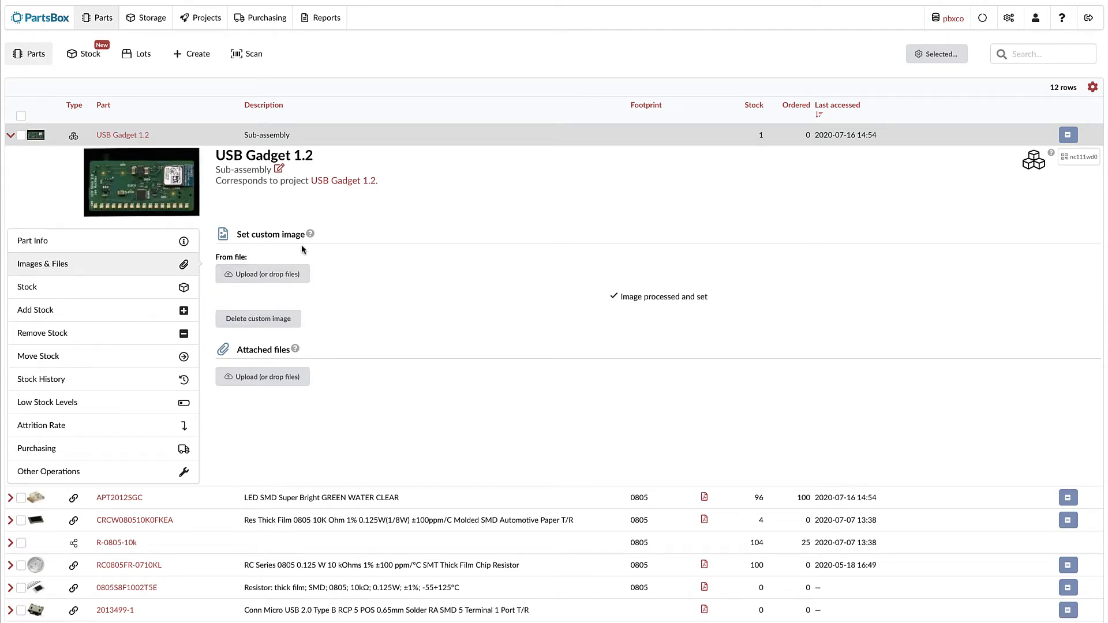
pyautogui.moveTo(222, 215)
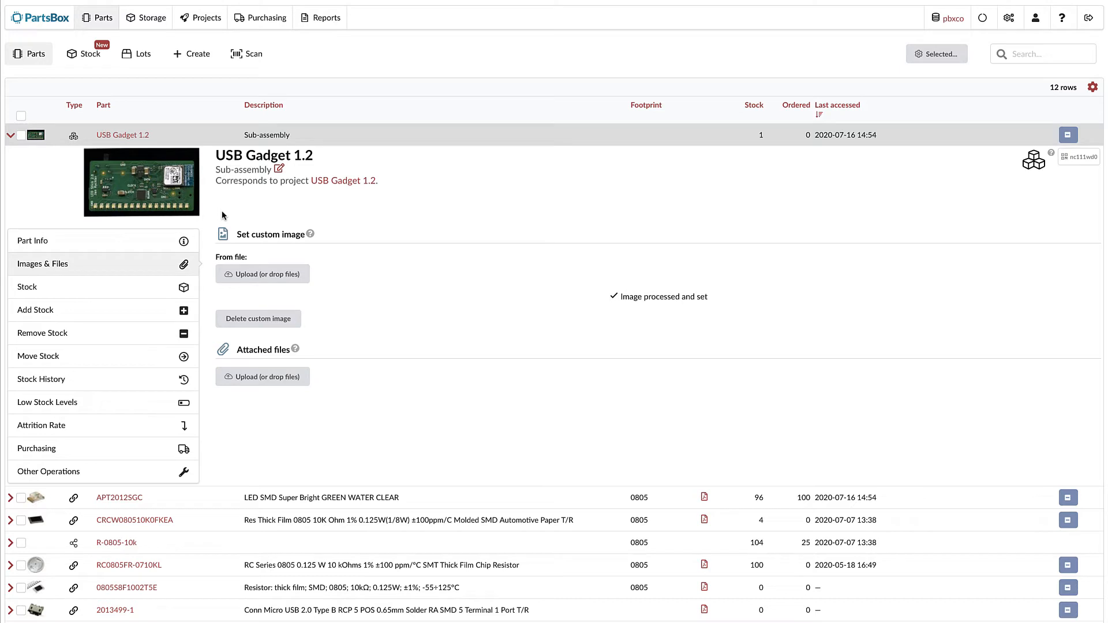
pyautogui.moveTo(60, 143)
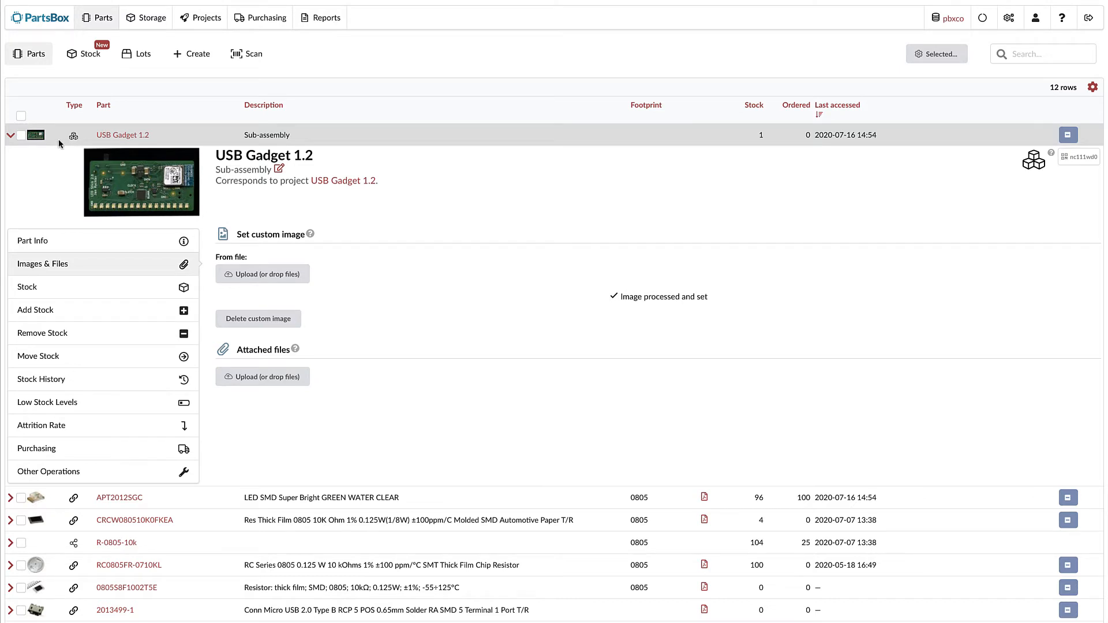
pyautogui.moveTo(101, 90)
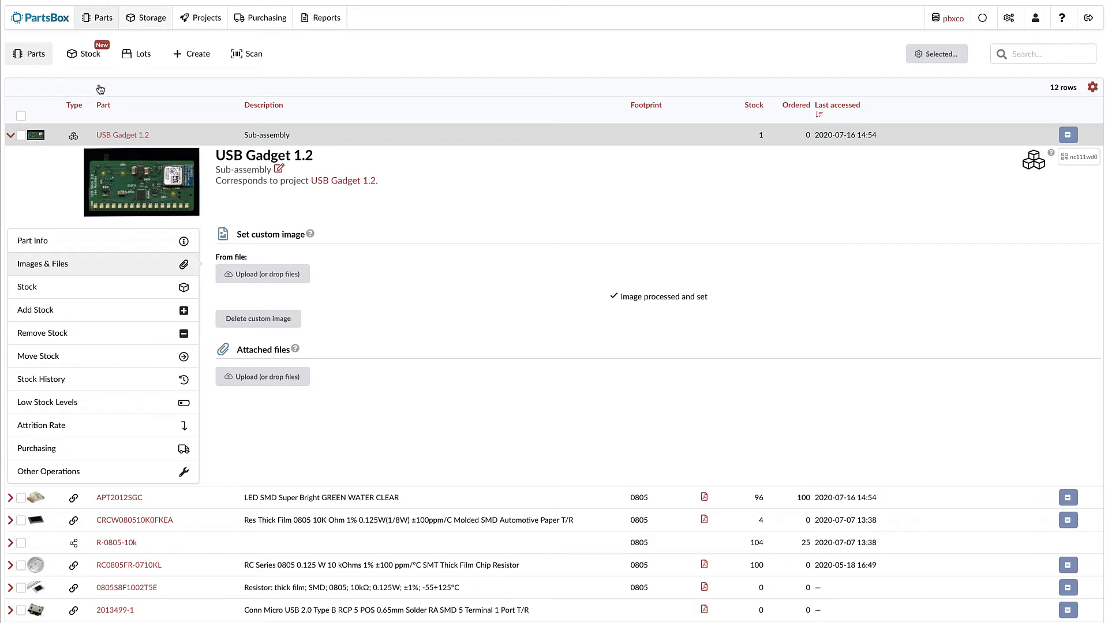
# In Storage, upload the stacked cardboard shelf photo as location A1's custom image.
pyautogui.click(145, 17)
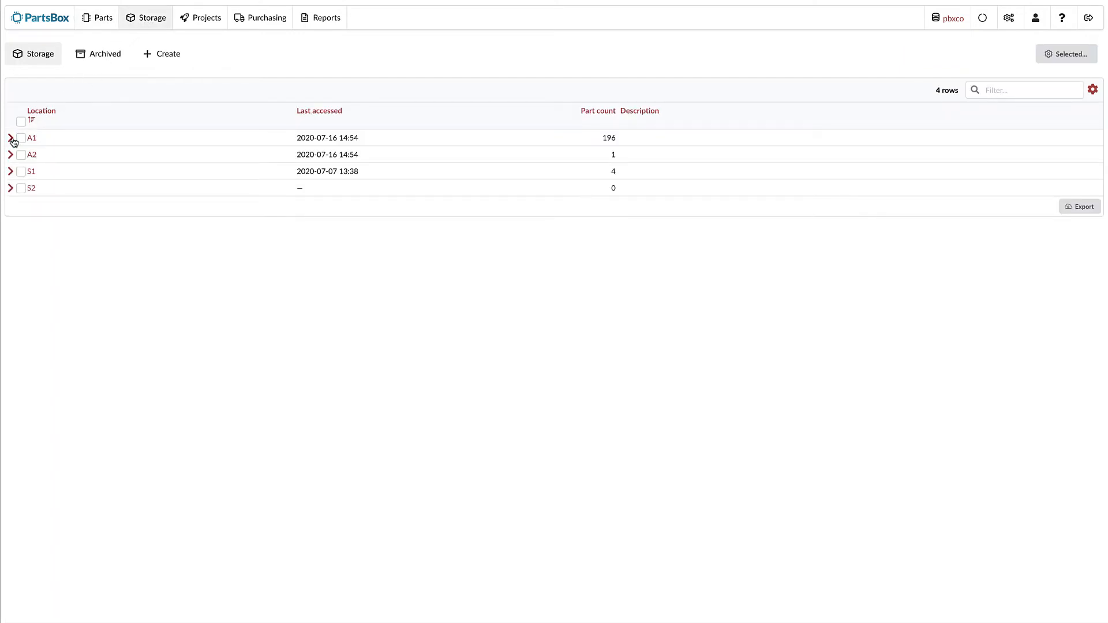
pyautogui.click(10, 138)
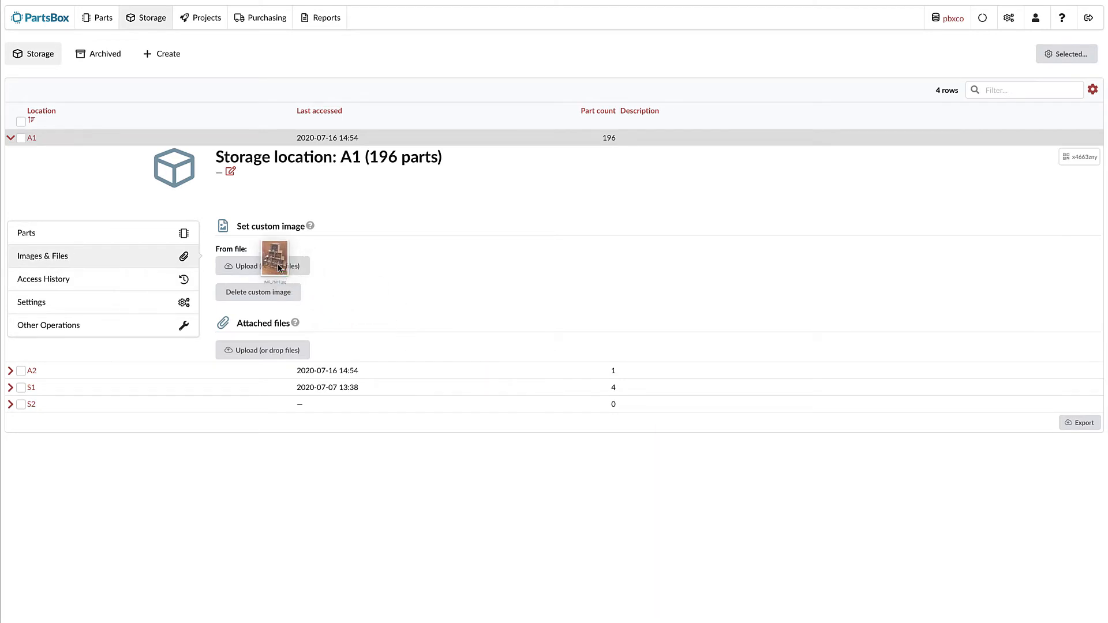
pyautogui.click(274, 255)
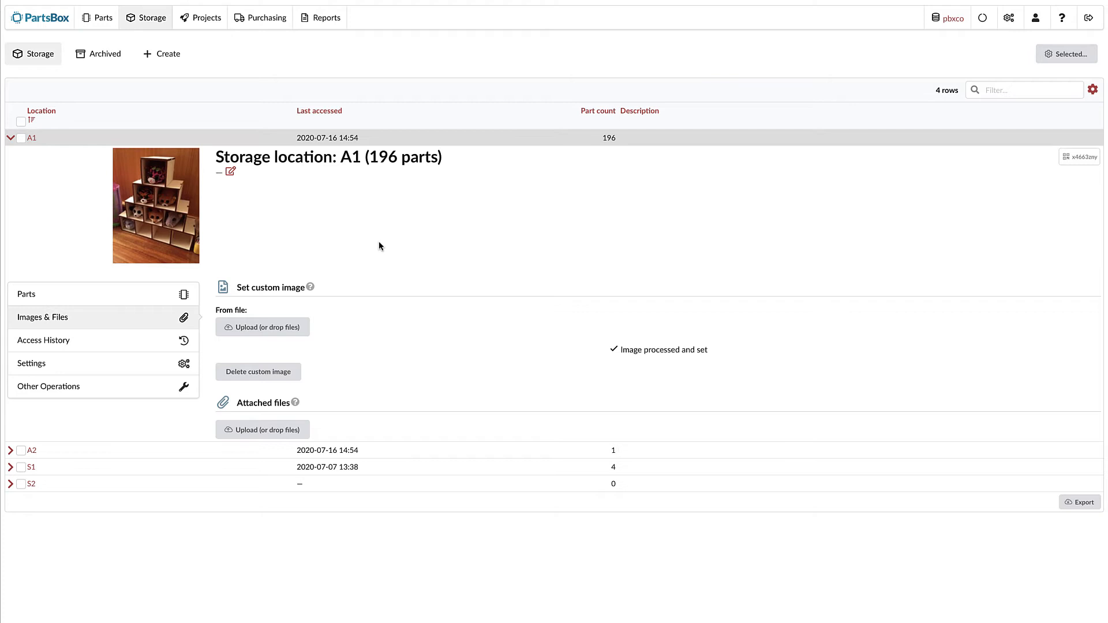
pyautogui.click(10, 138)
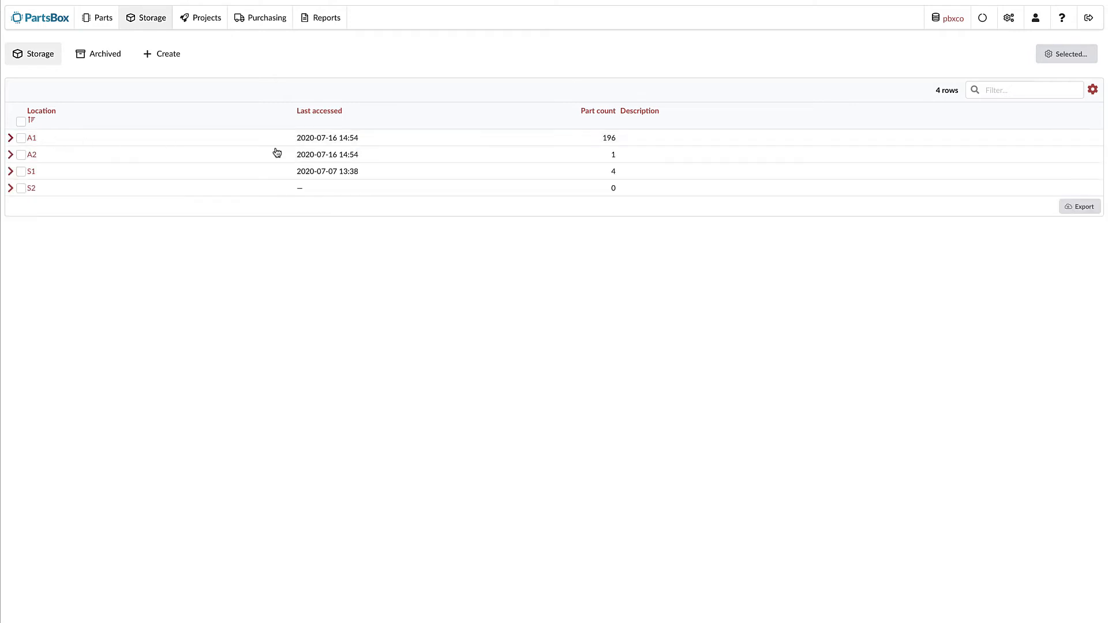
pyautogui.moveTo(437, 159)
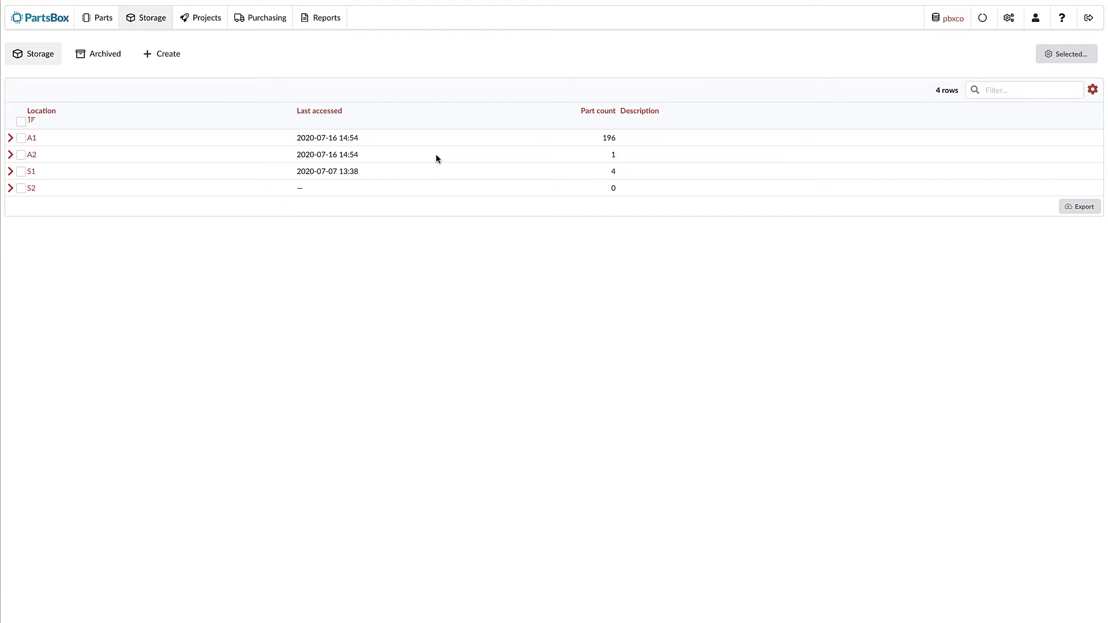
pyautogui.moveTo(1093, 90)
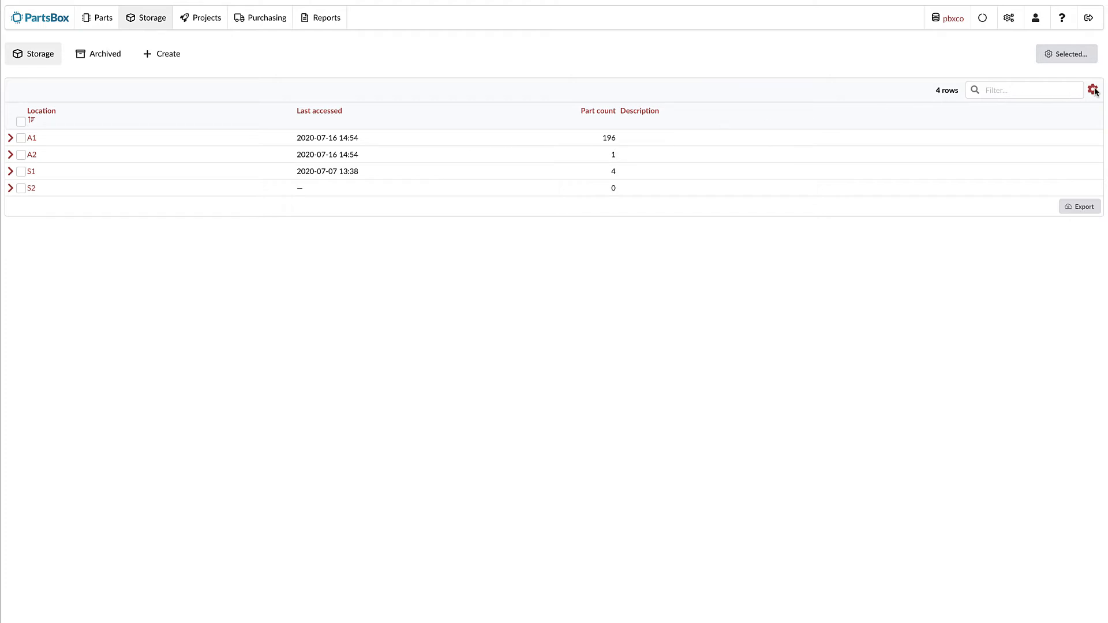
# Add a thumbnail column to the storage table, then switch to Projects.
pyautogui.click(1093, 90)
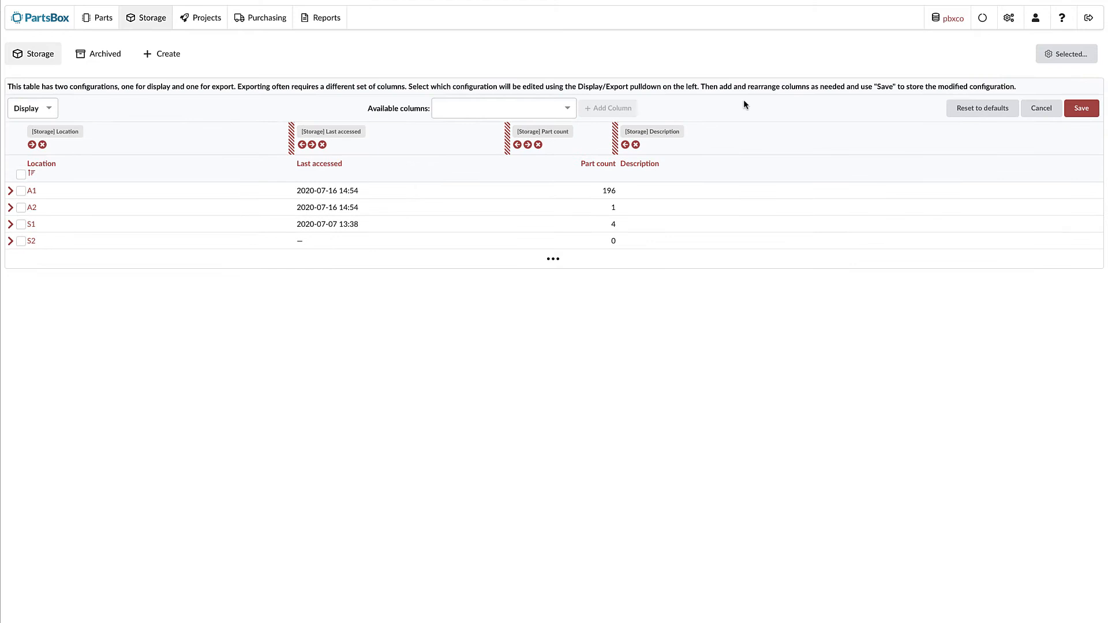
pyautogui.write('thun')
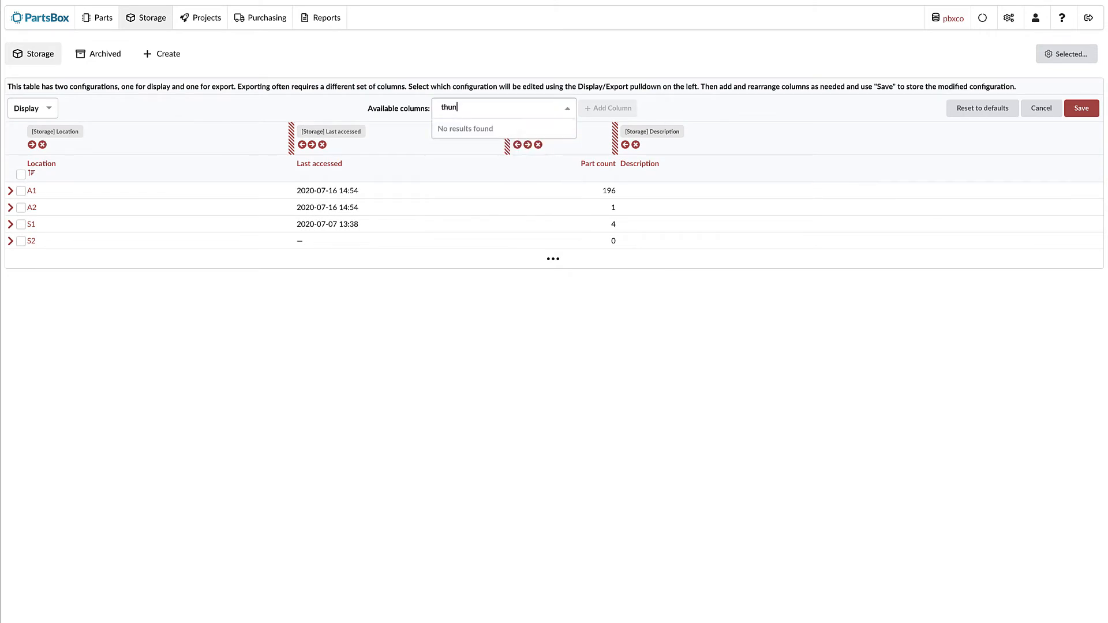
pyautogui.write('mb')
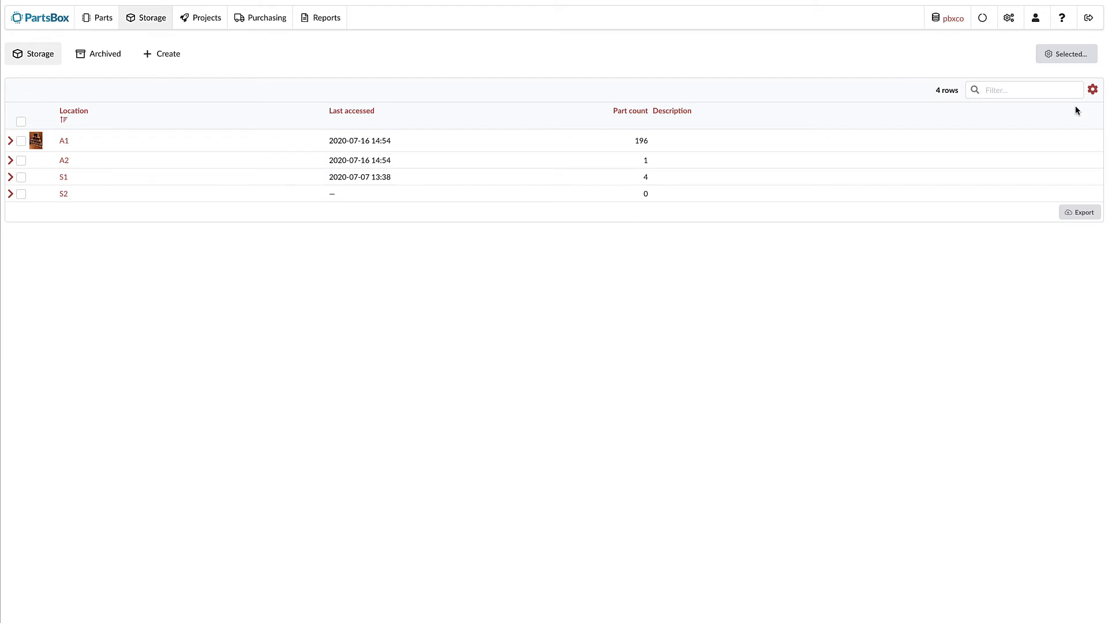
pyautogui.click(200, 17)
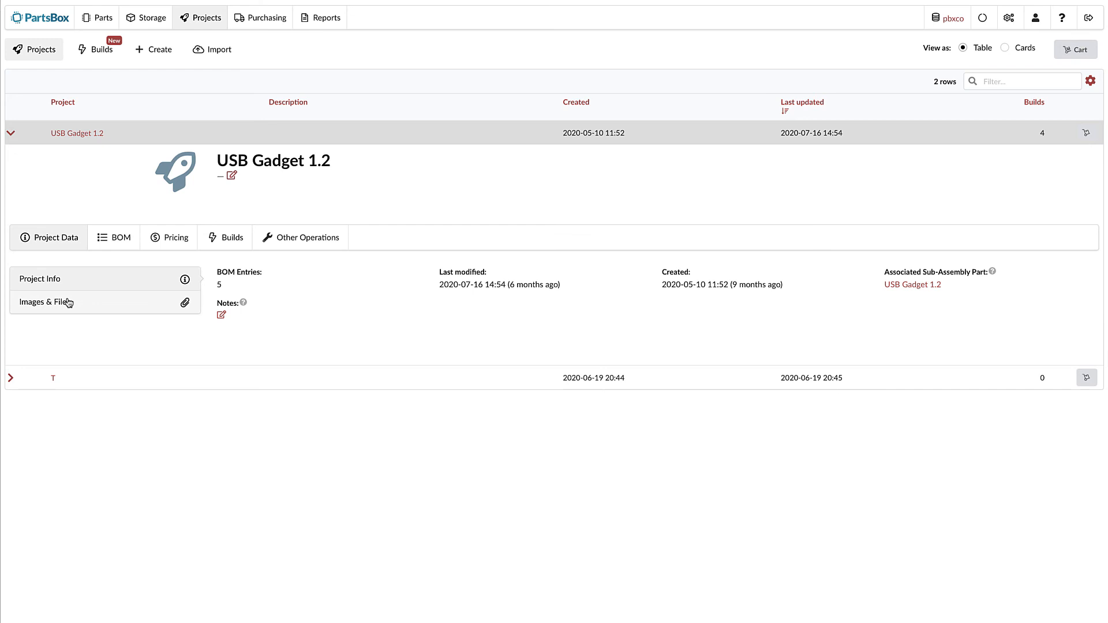
# Set the circuit-board photo as the USB Gadget 1.2 project's custom image.
pyautogui.click(44, 302)
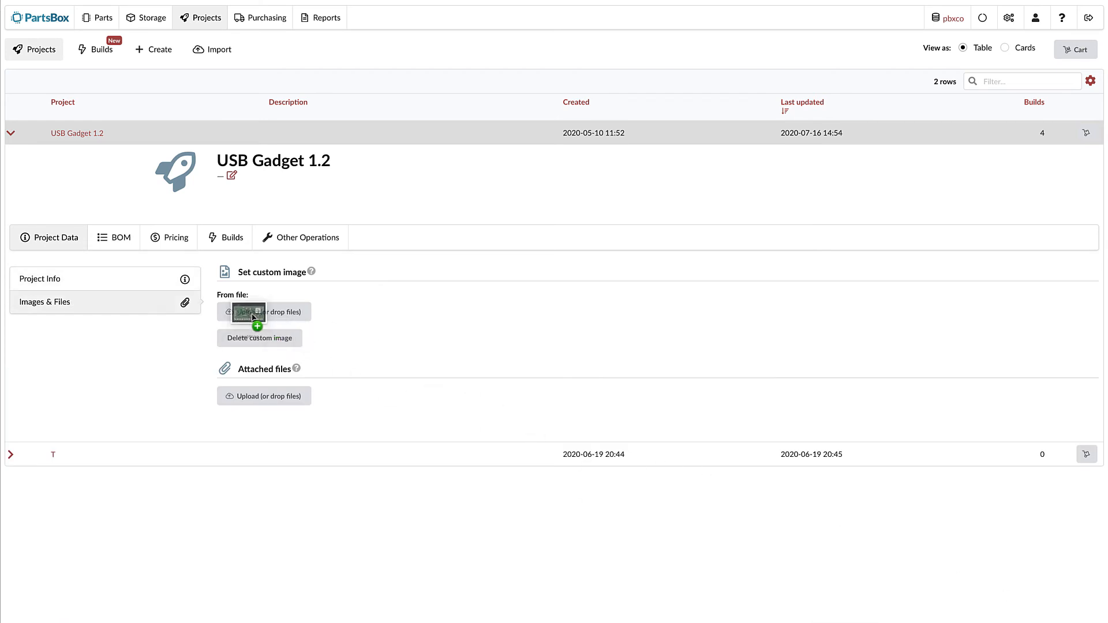
pyautogui.click(263, 312)
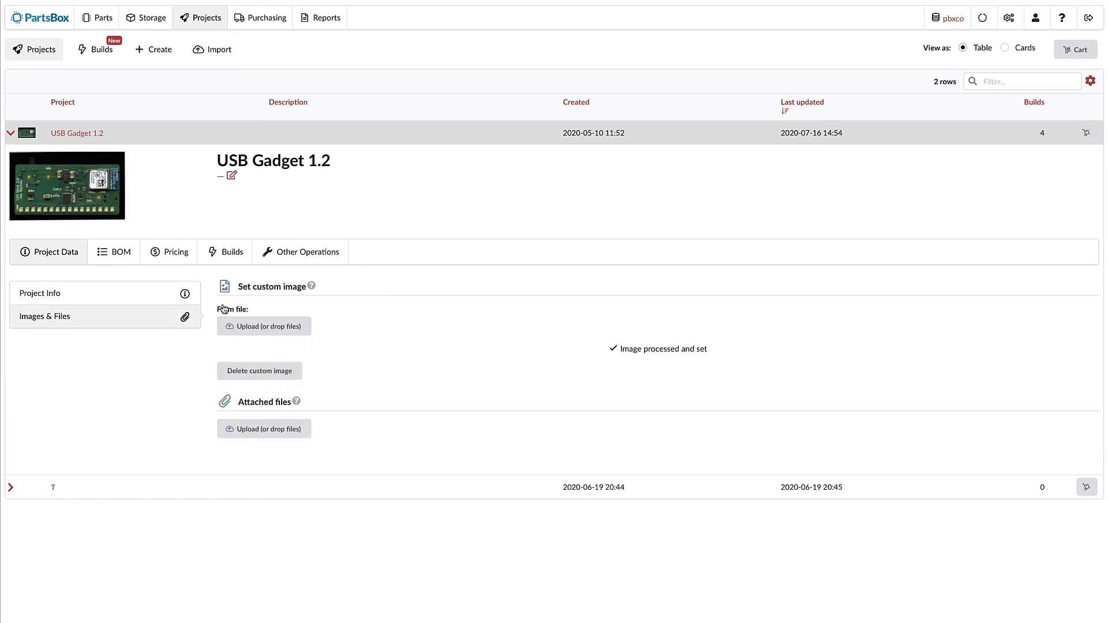
pyautogui.click(40, 293)
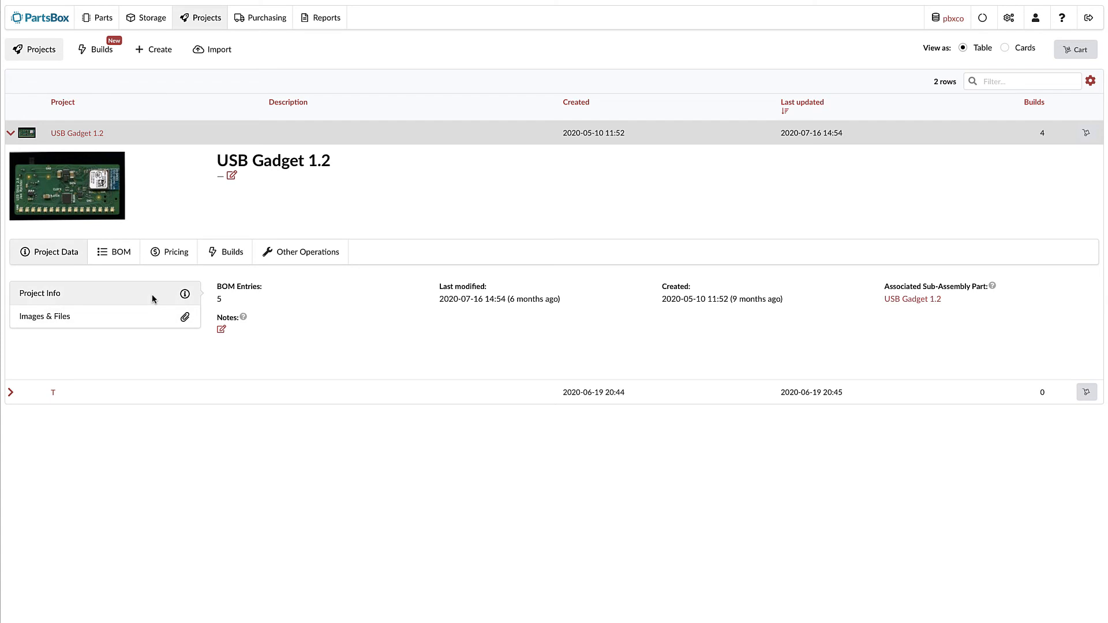
# Collapse the project, view projects as cards, and return to the parts list.
pyautogui.click(10, 133)
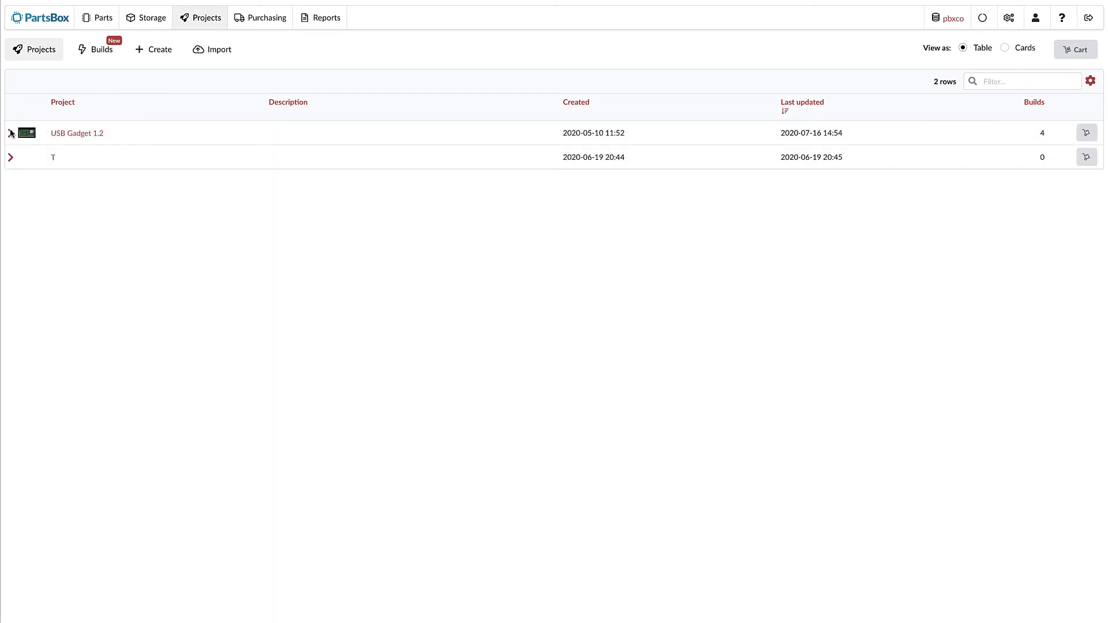
pyautogui.click(1005, 47)
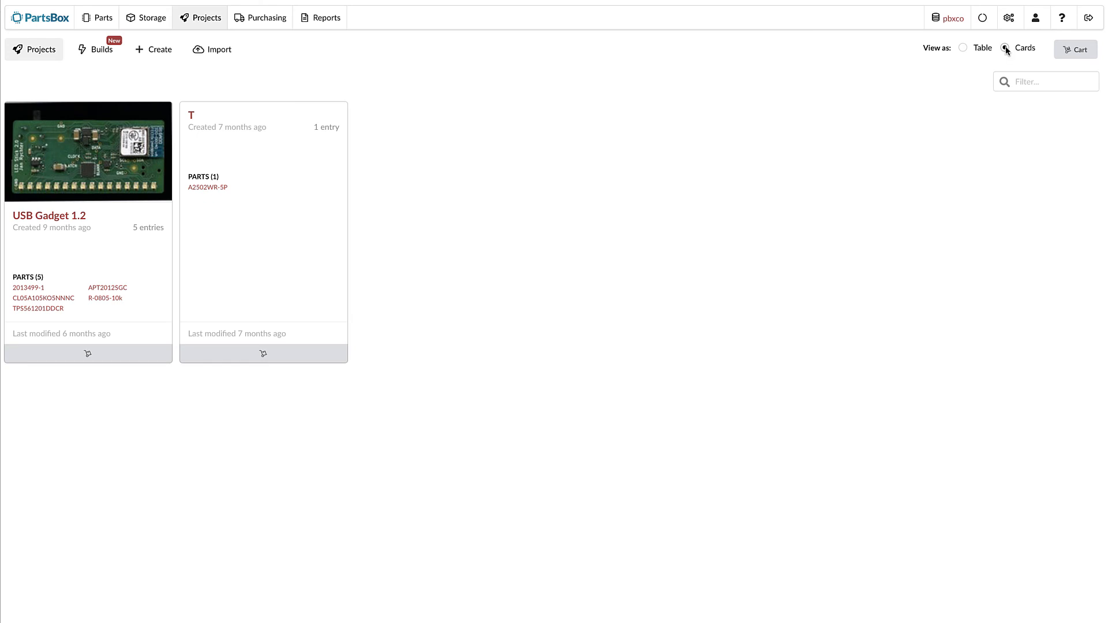
pyautogui.click(103, 17)
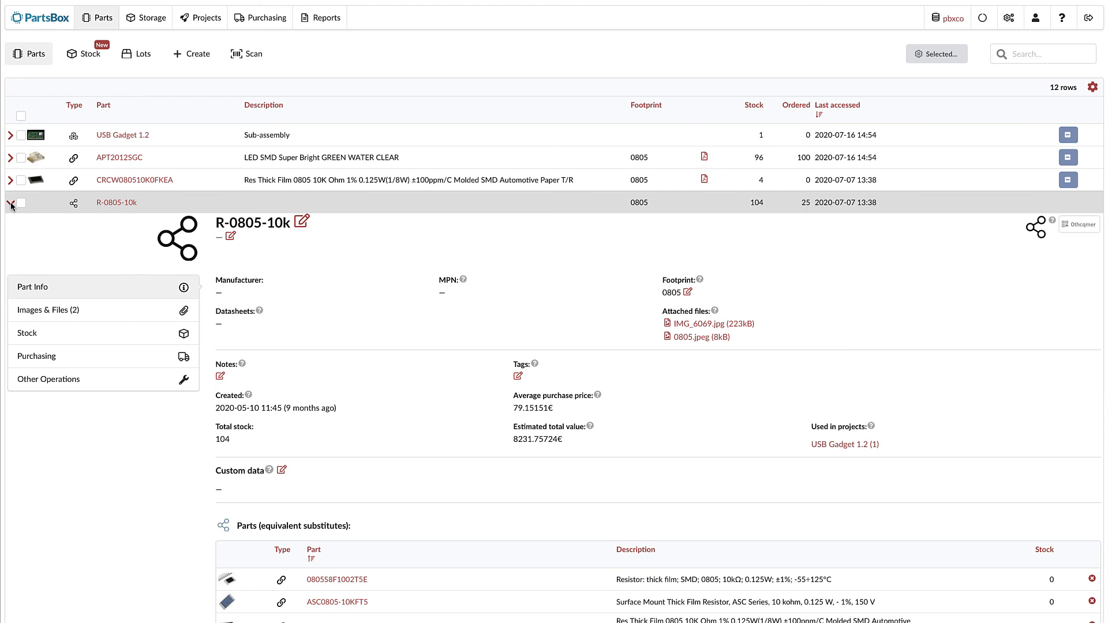
# Set the existing 0805.jpeg attachment as R-0805-10k's custom image and collapse the row.
pyautogui.click(47, 310)
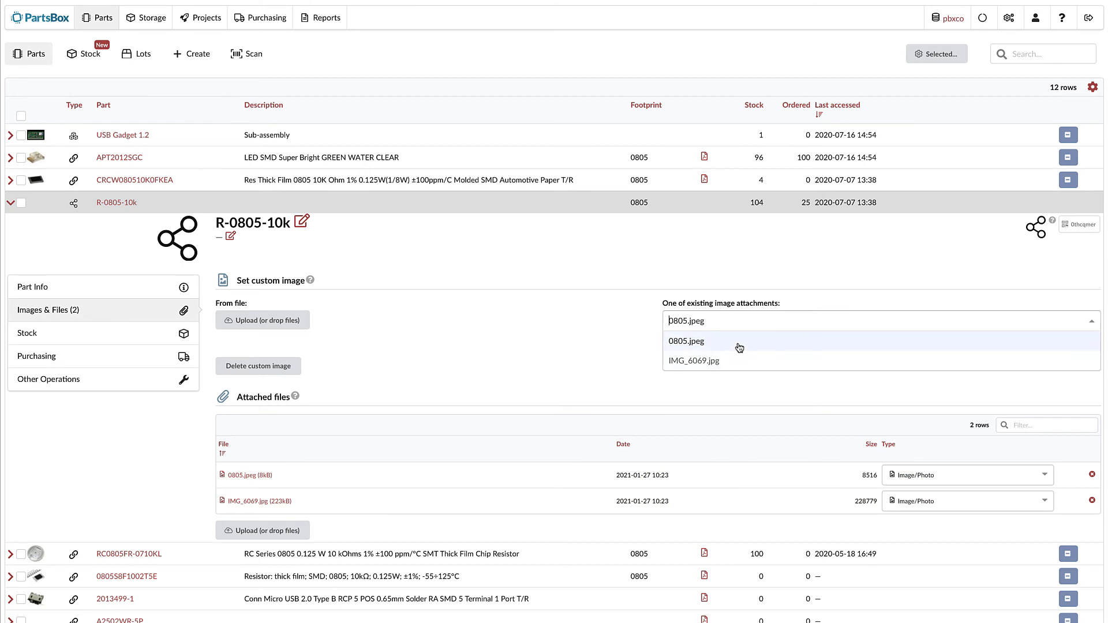
pyautogui.click(686, 341)
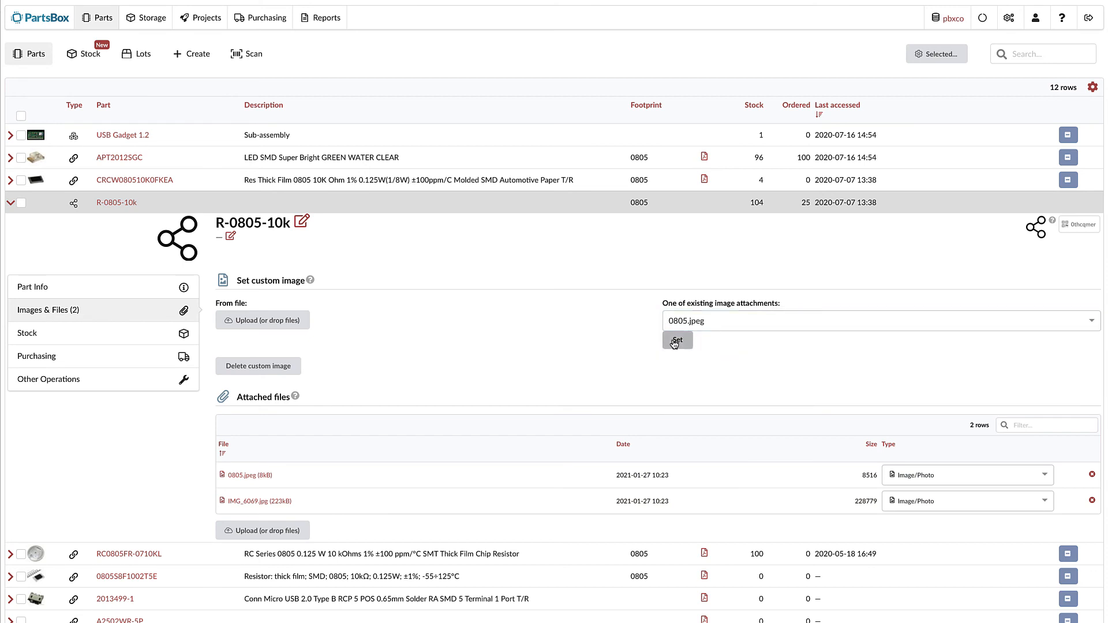
pyautogui.click(676, 341)
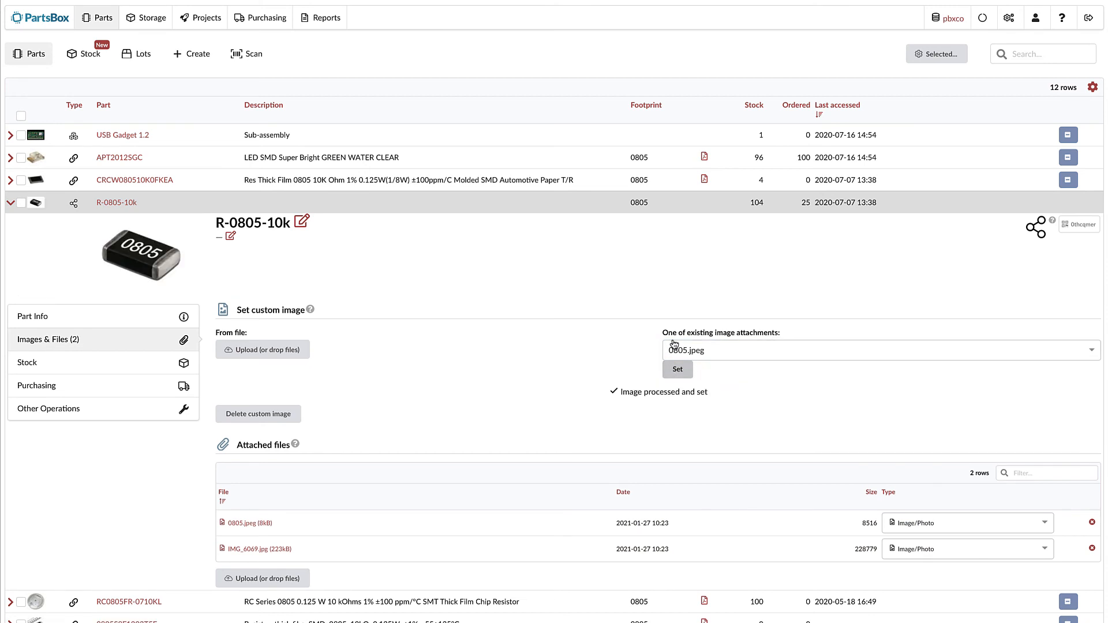
pyautogui.moveTo(554, 318)
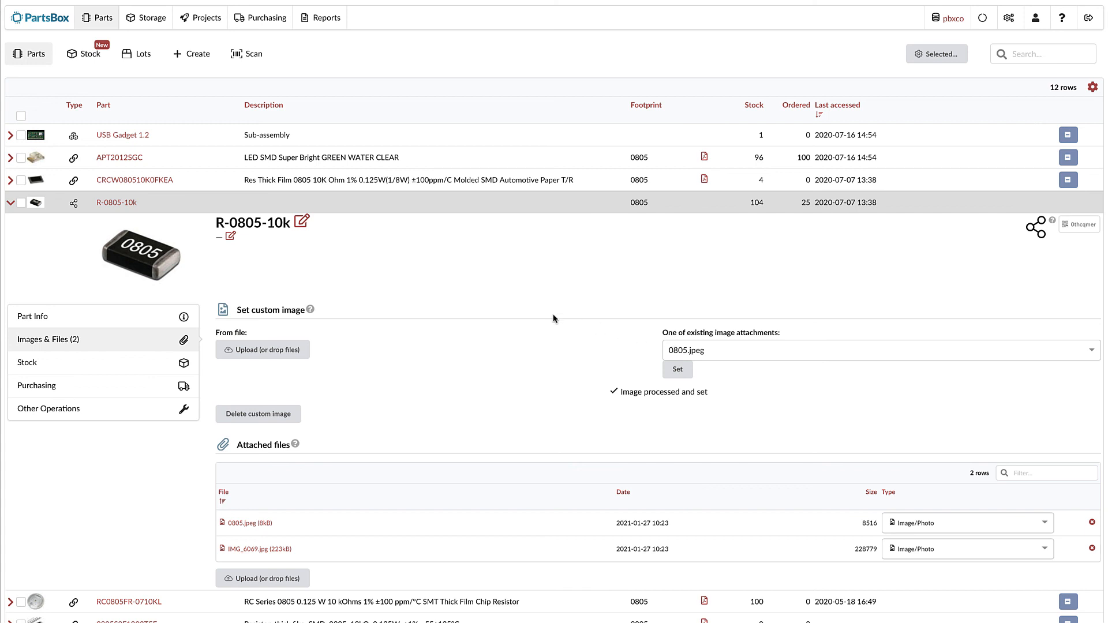
pyautogui.click(10, 203)
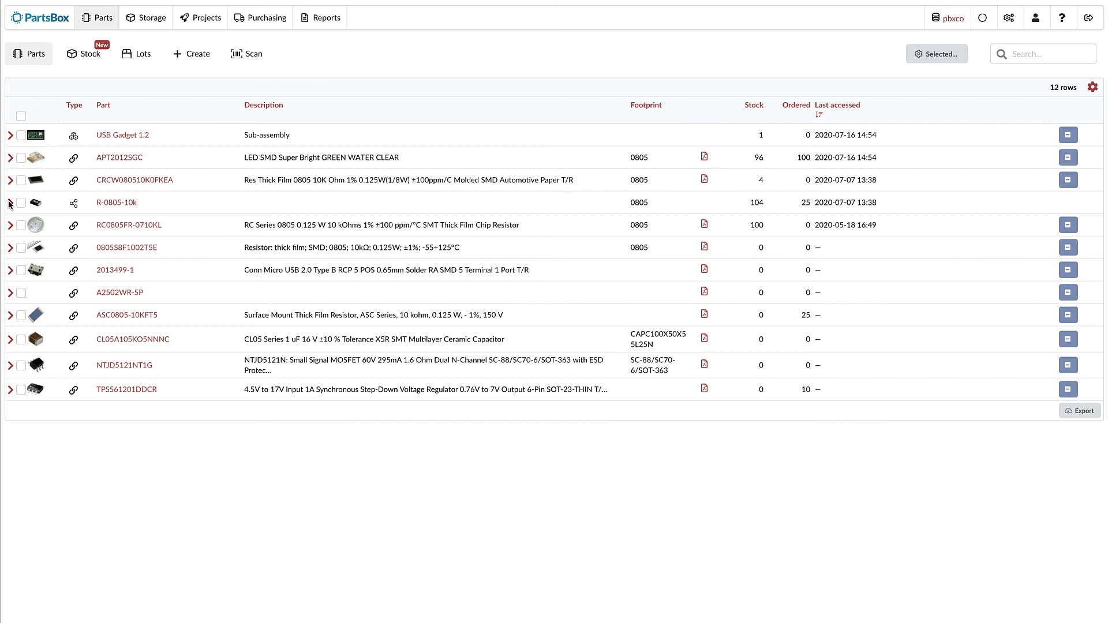
pyautogui.moveTo(10, 205)
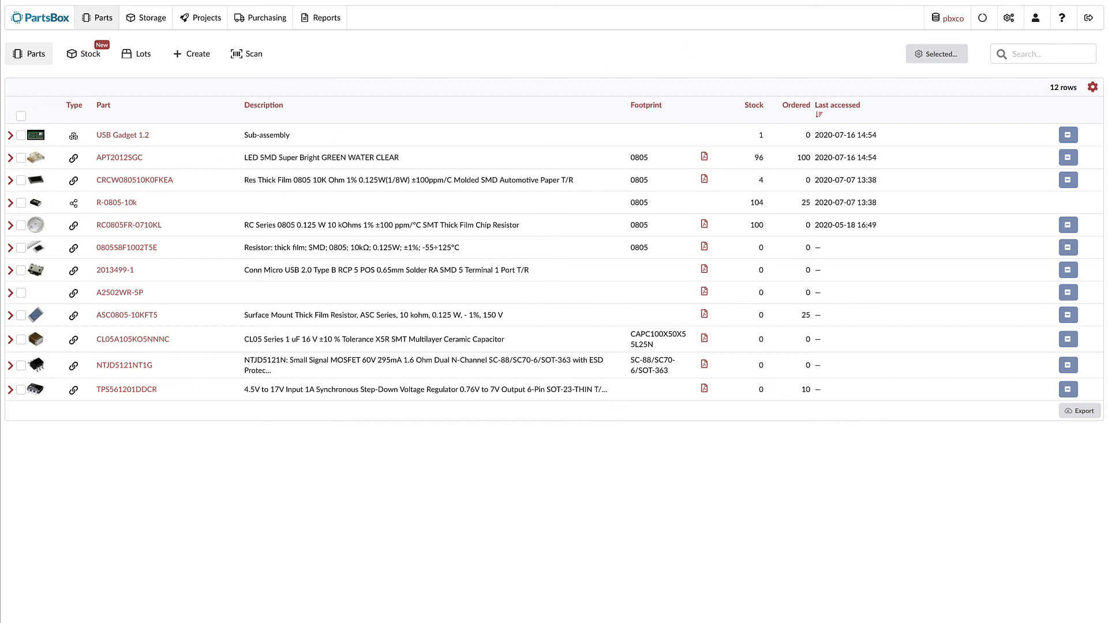